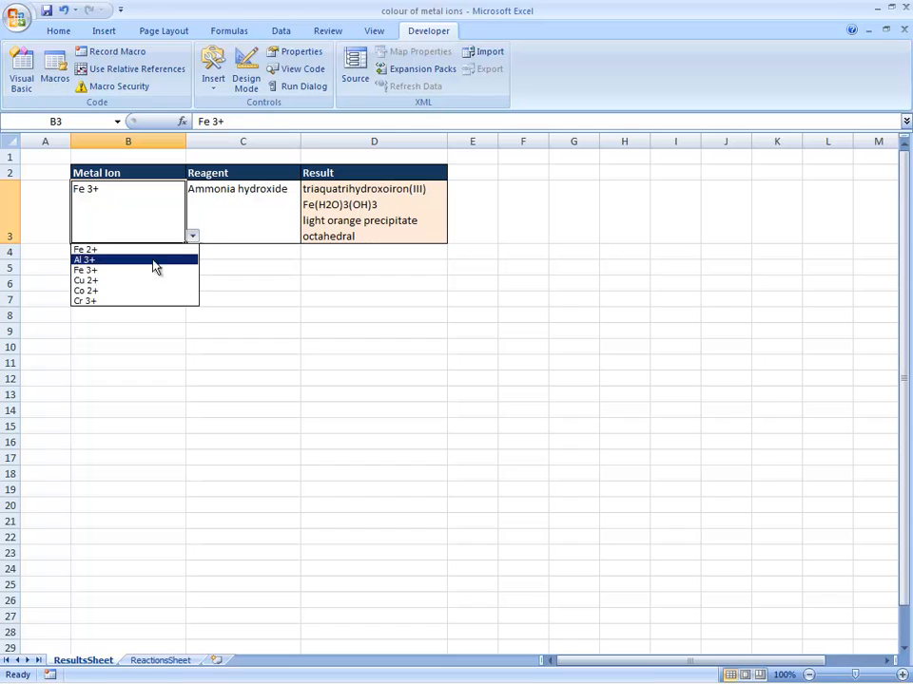
Select Fe 3+ as the metal ion and set the reagent to 'NaOH conc.'.
{"action": "left_click", "coordinate": [83, 280]}
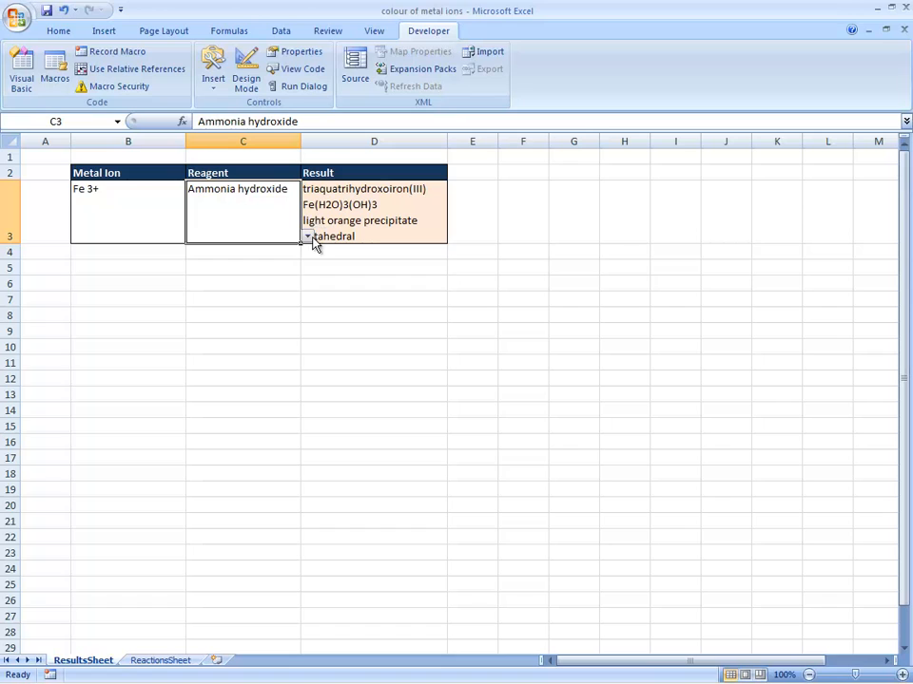
{"action": "type", "text": "NaOH conc."}
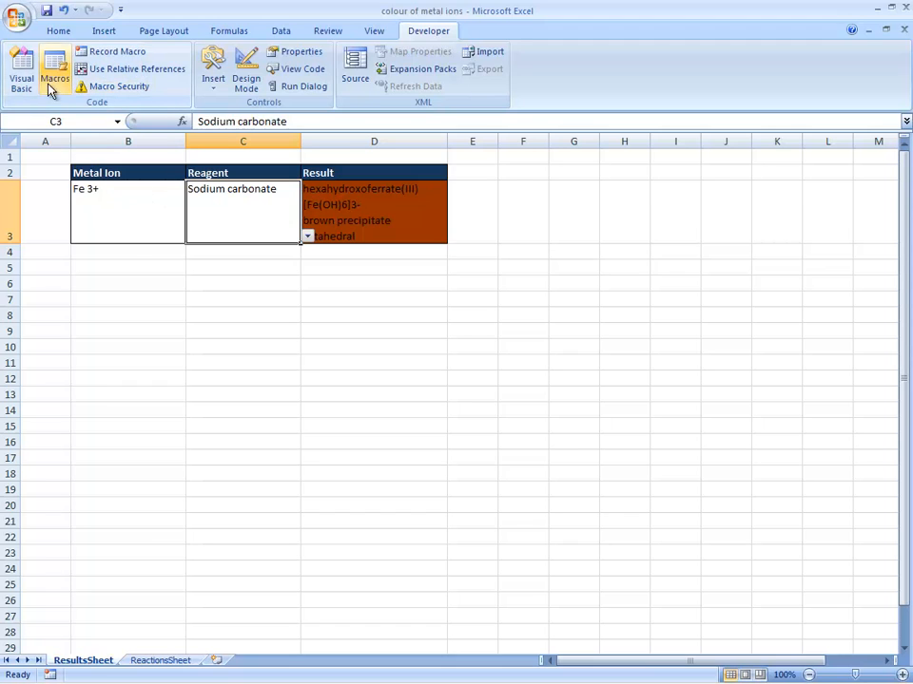
{"action": "mouse_move", "coordinate": [53, 73]}
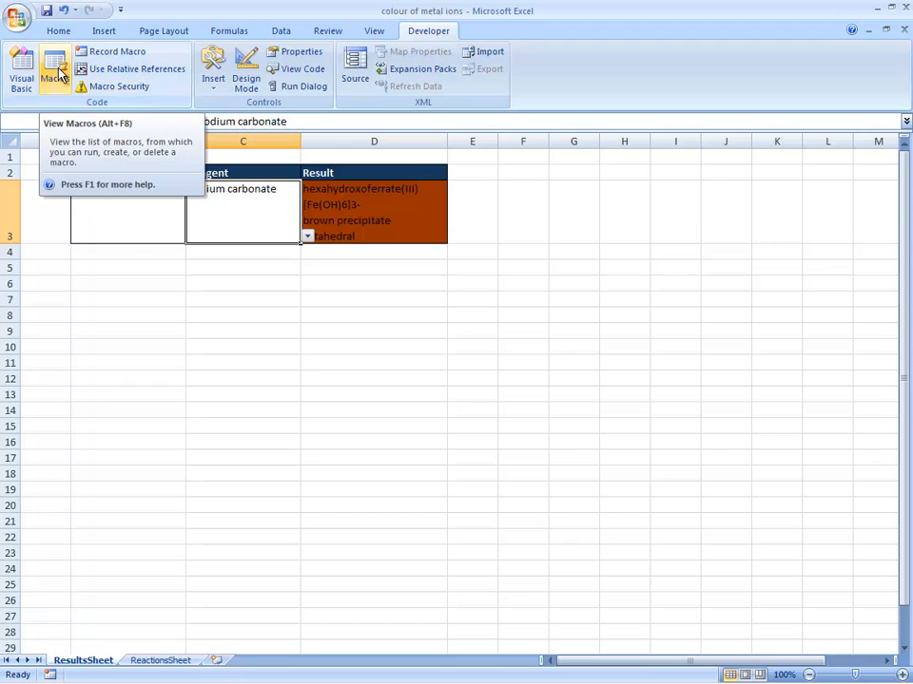
{"action": "left_click", "coordinate": [53, 73]}
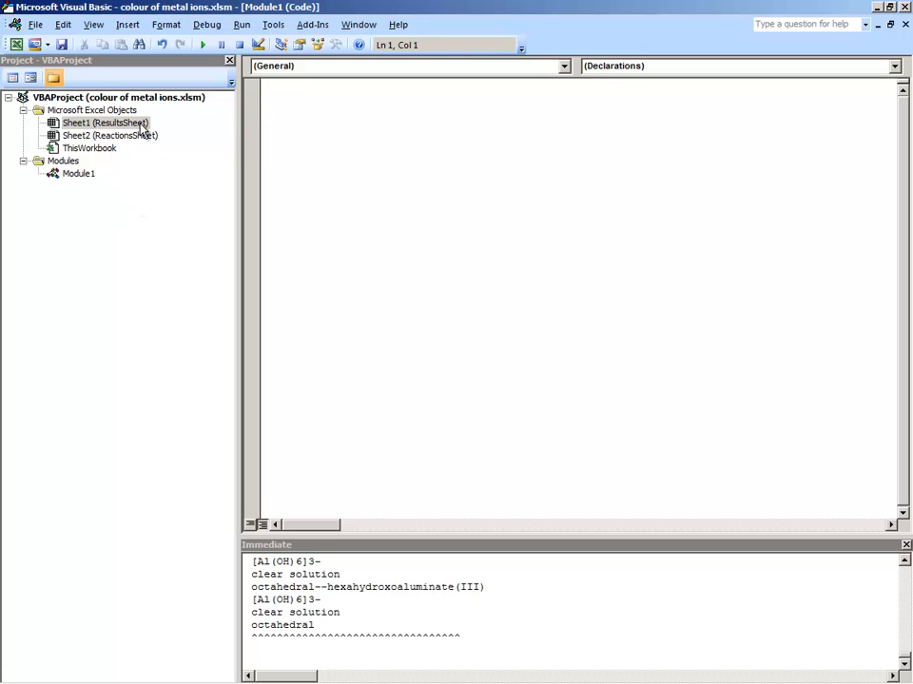
{"action": "mouse_move", "coordinate": [135, 129]}
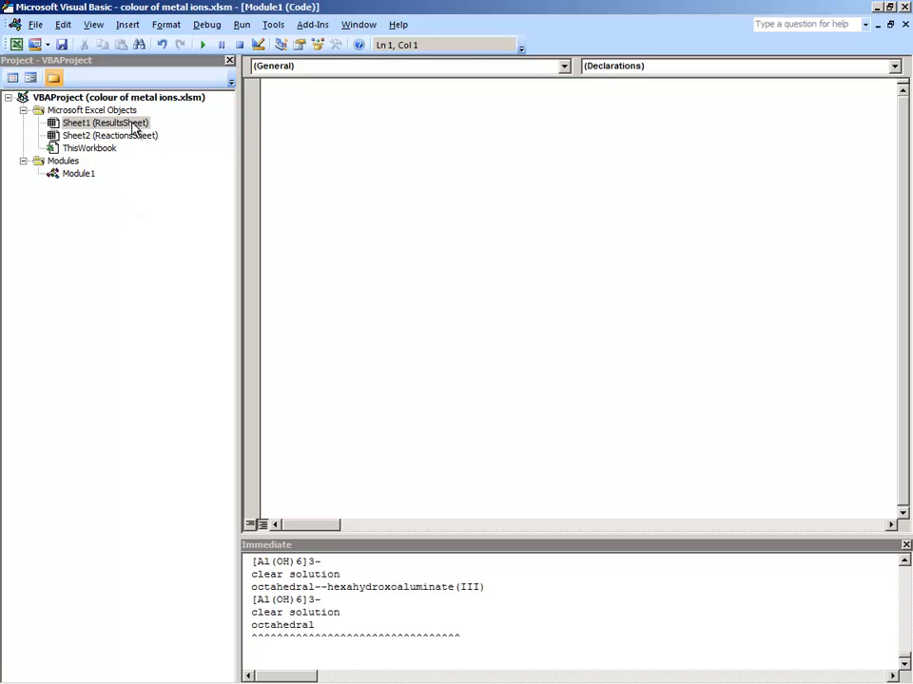
{"action": "double_click", "coordinate": [103, 121]}
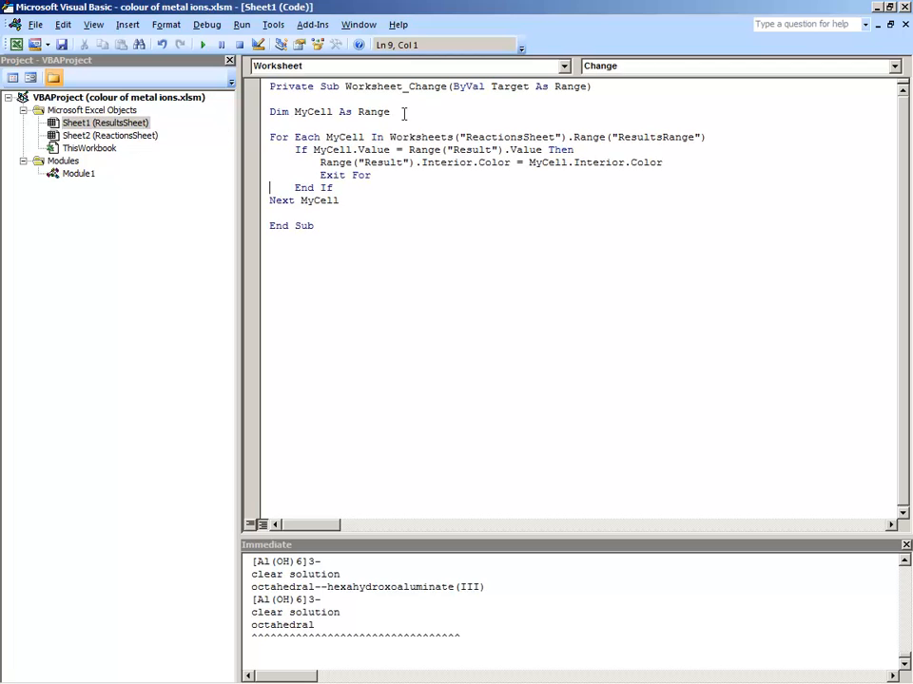
{"action": "key", "text": "ctrl+a"}
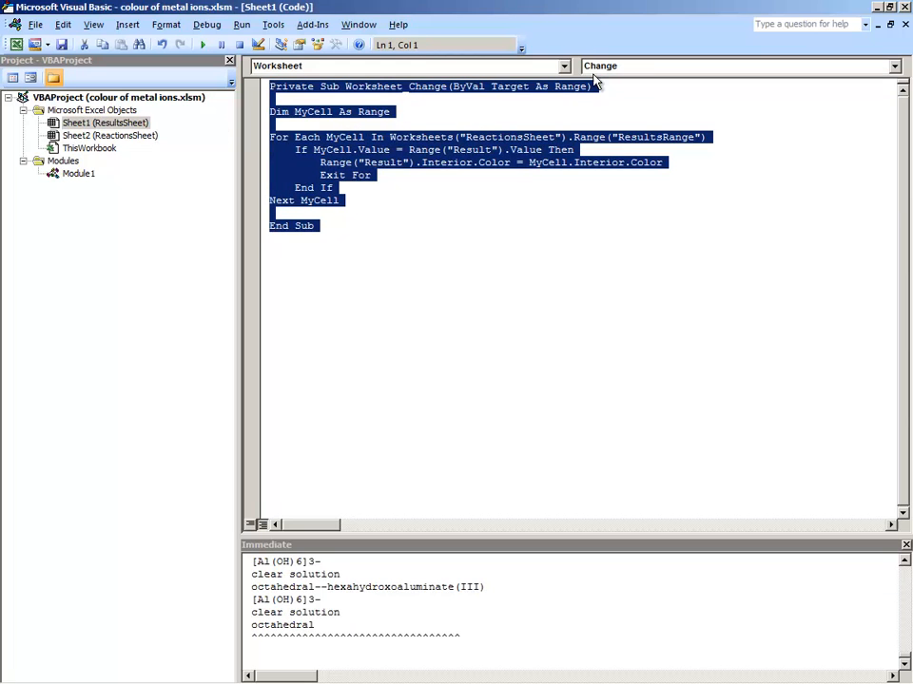
{"action": "mouse_move", "coordinate": [494, 205]}
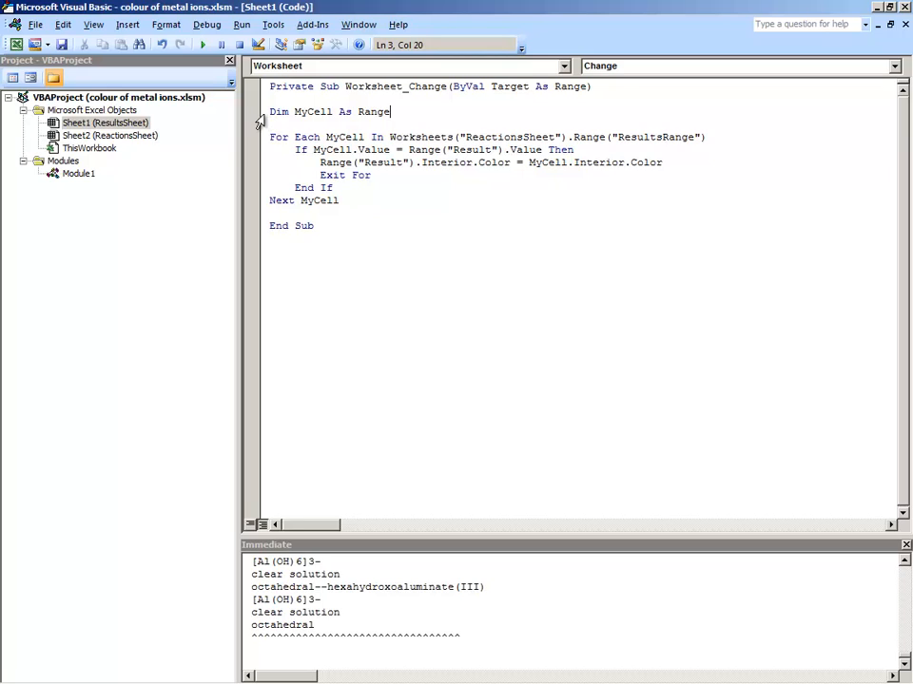
{"action": "triple_click", "coordinate": [327, 110]}
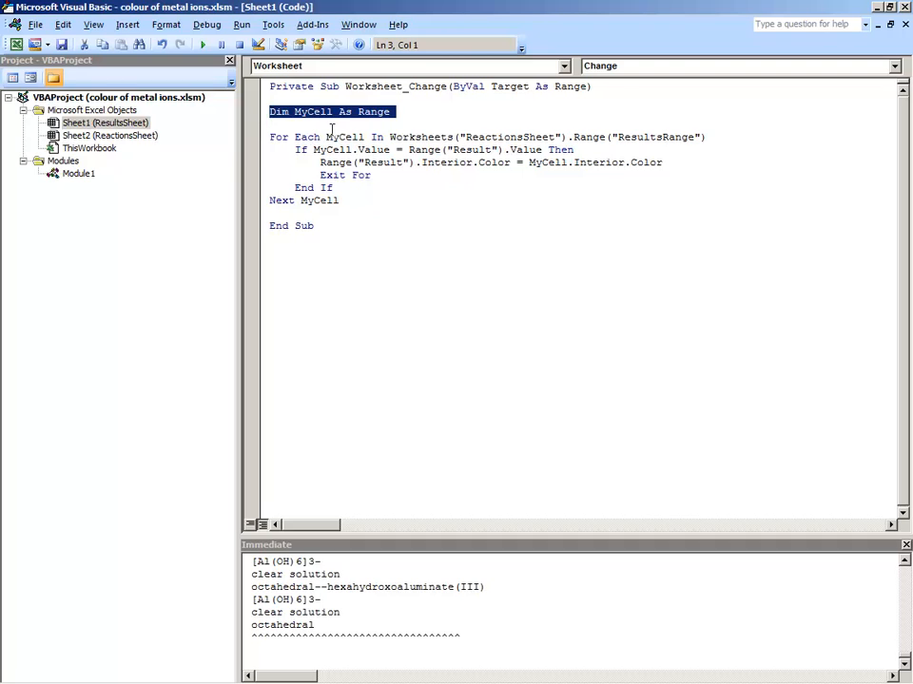
{"action": "double_click", "coordinate": [422, 137]}
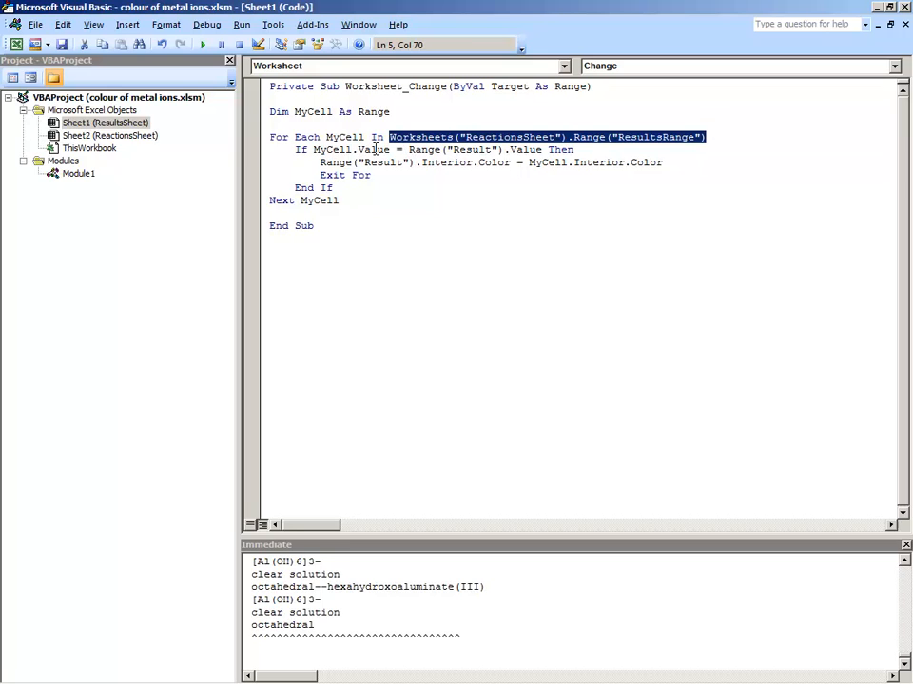
{"action": "left_click", "coordinate": [388, 137]}
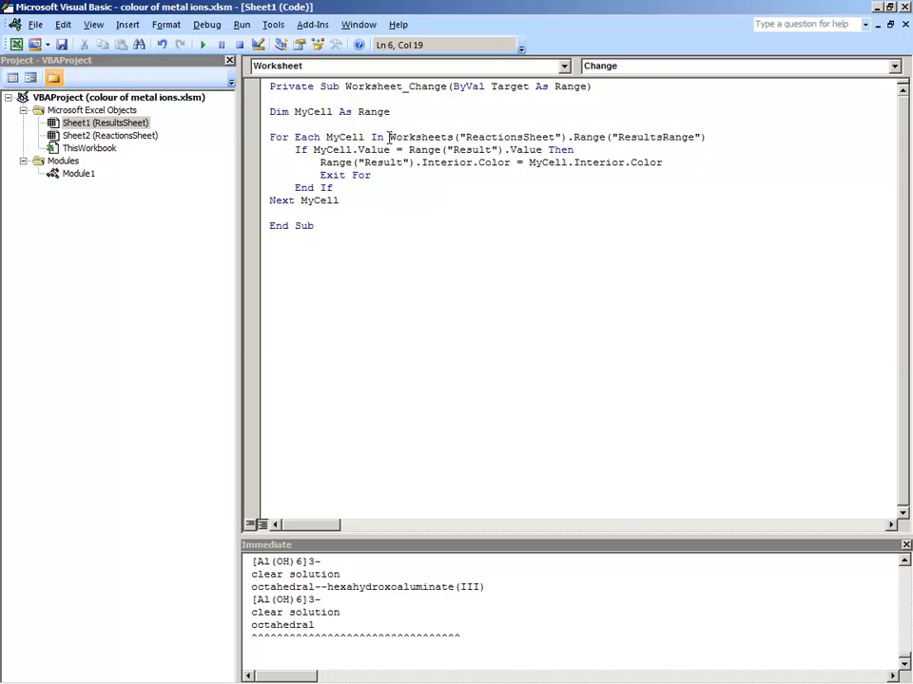
{"action": "double_click", "coordinate": [426, 148]}
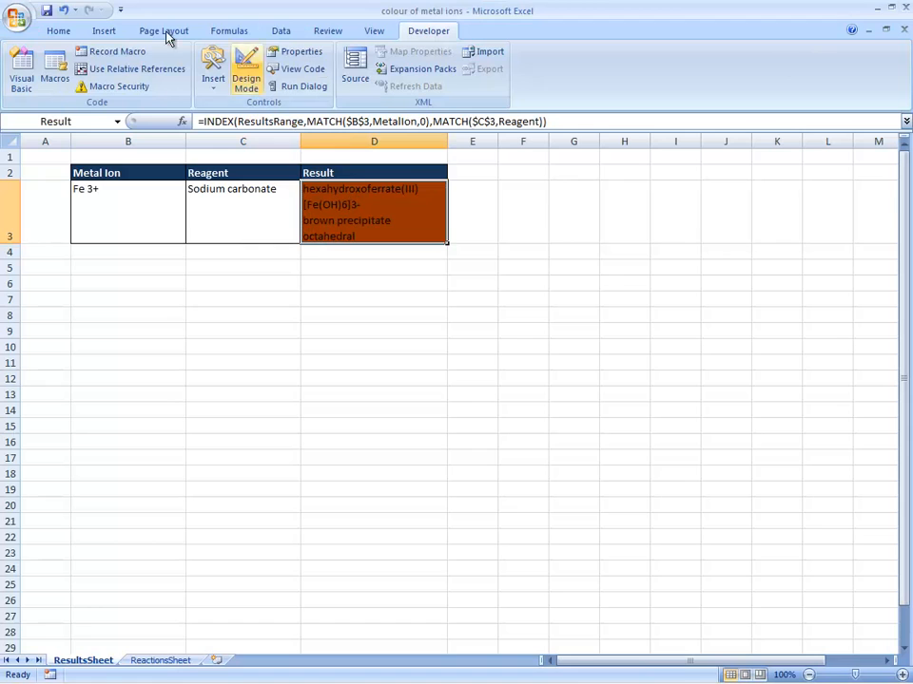
{"action": "left_click", "coordinate": [57, 31]}
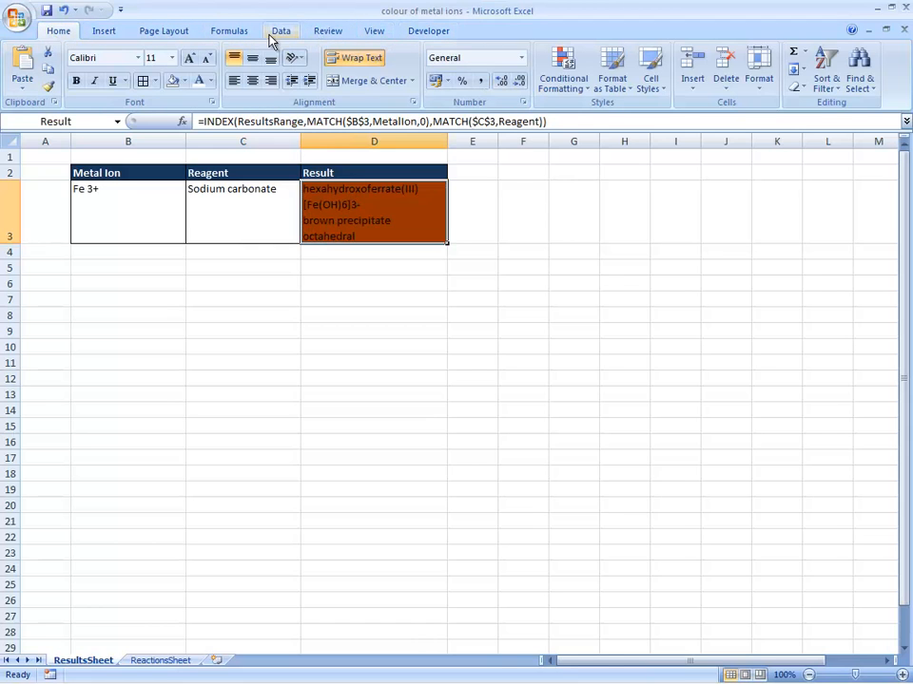
{"action": "left_click", "coordinate": [433, 69]}
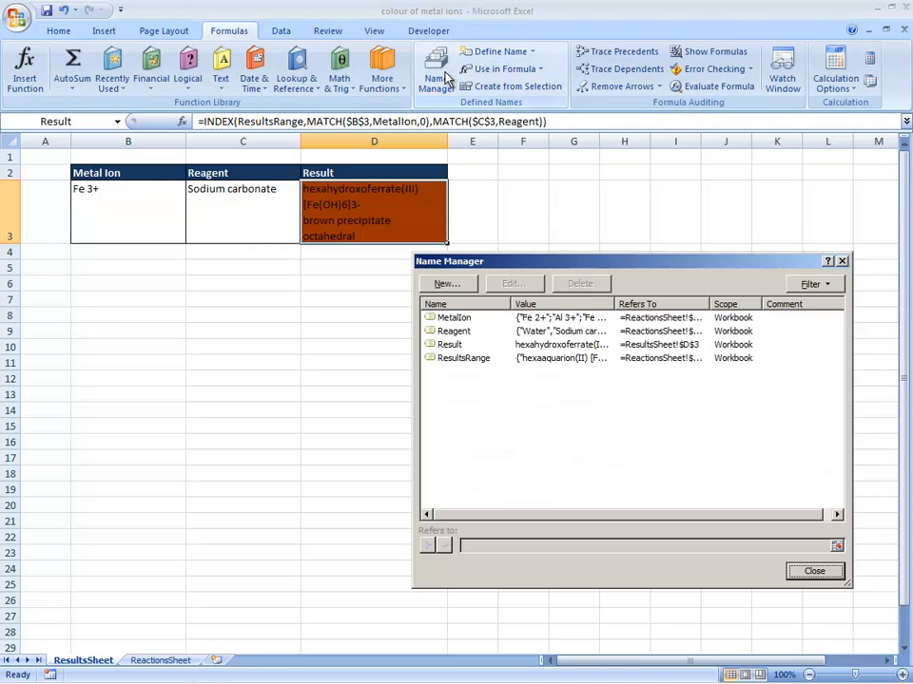
{"action": "left_click", "coordinate": [449, 344]}
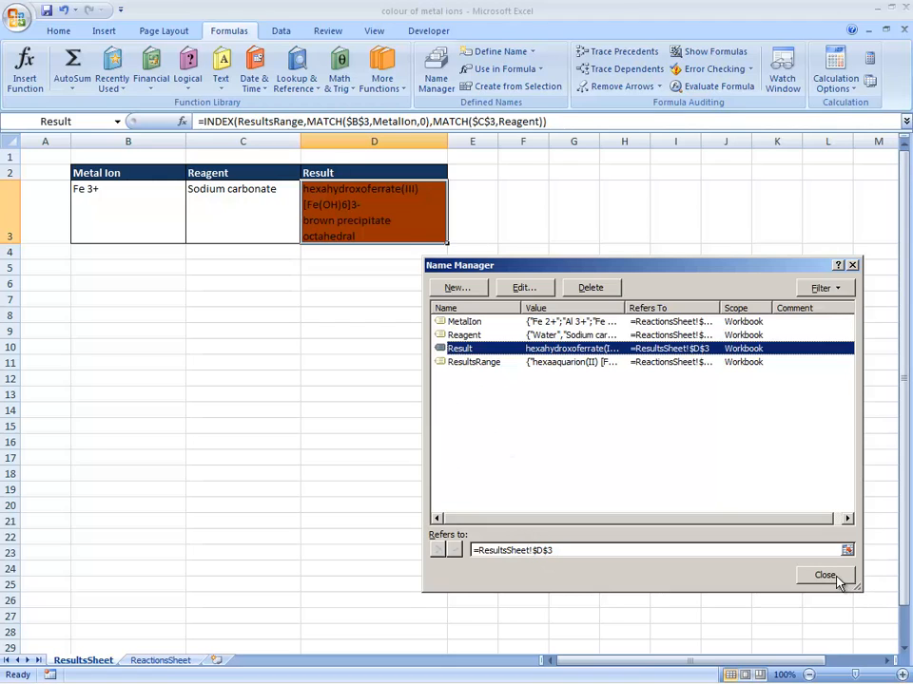
{"action": "left_click", "coordinate": [825, 574]}
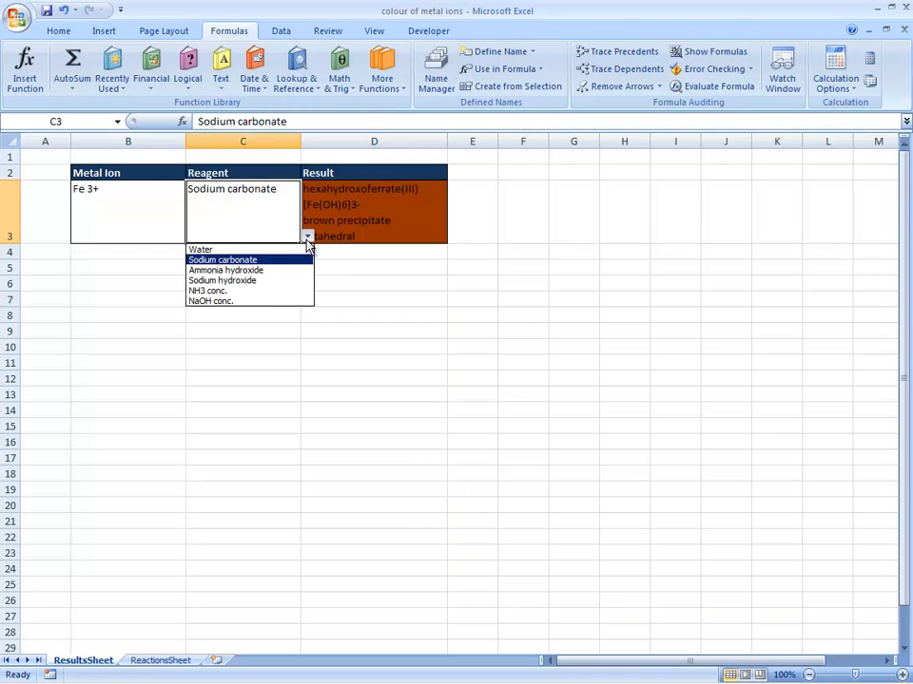
Choose Ammonia hydroxide as the Fe 3+ reagent and check the INDEX/MATCH result formula in D3.
{"action": "left_click", "coordinate": [224, 270]}
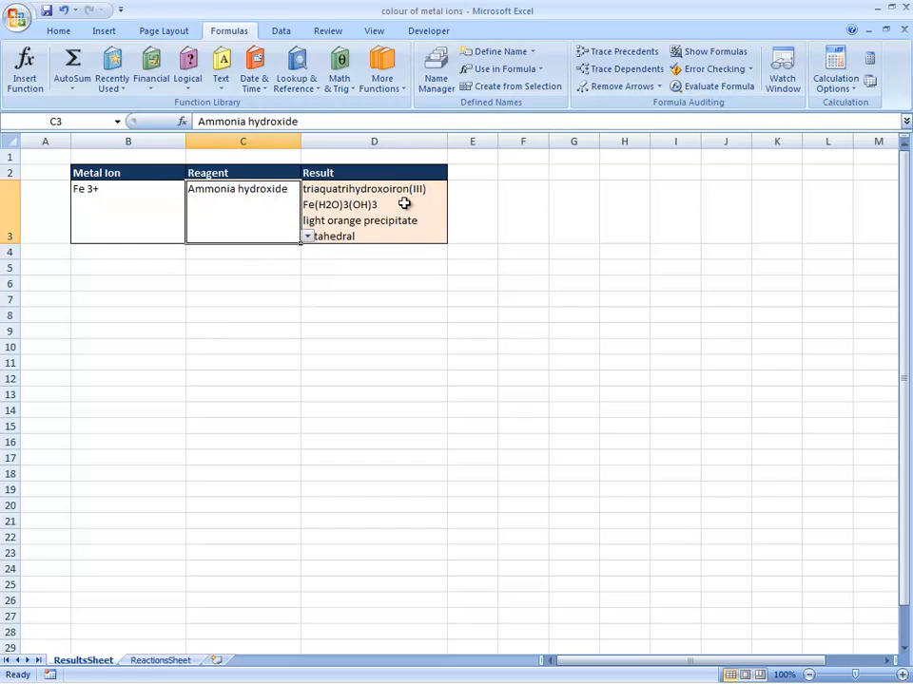
{"action": "left_click", "coordinate": [372, 209]}
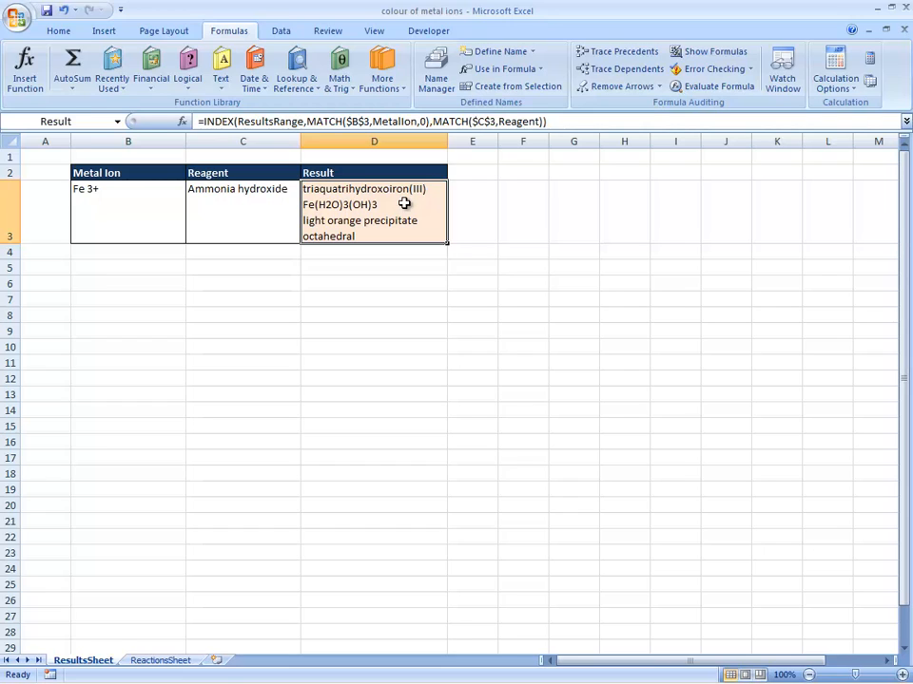
{"action": "left_click", "coordinate": [46, 156]}
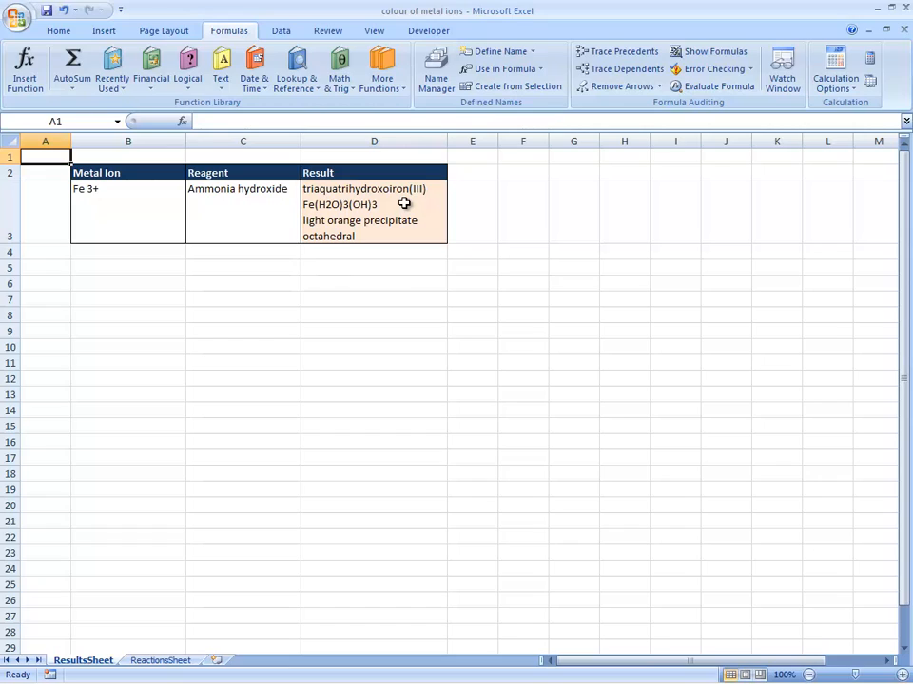